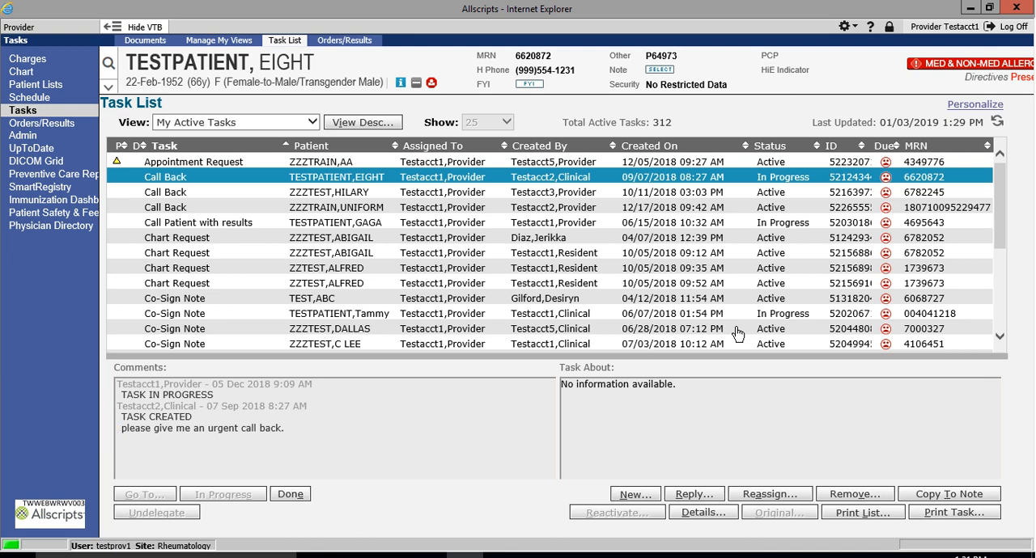
# Add the comment 'Called patient and left voicemail' to TESTPATIENT, EIGHT's Call Back task
pyautogui.click(702, 511)
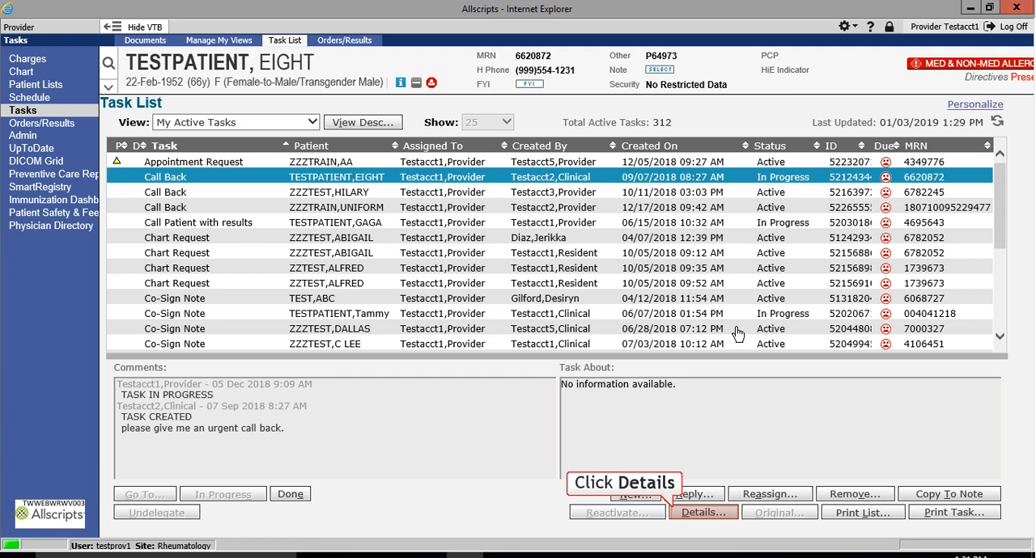
pyautogui.click(703, 511)
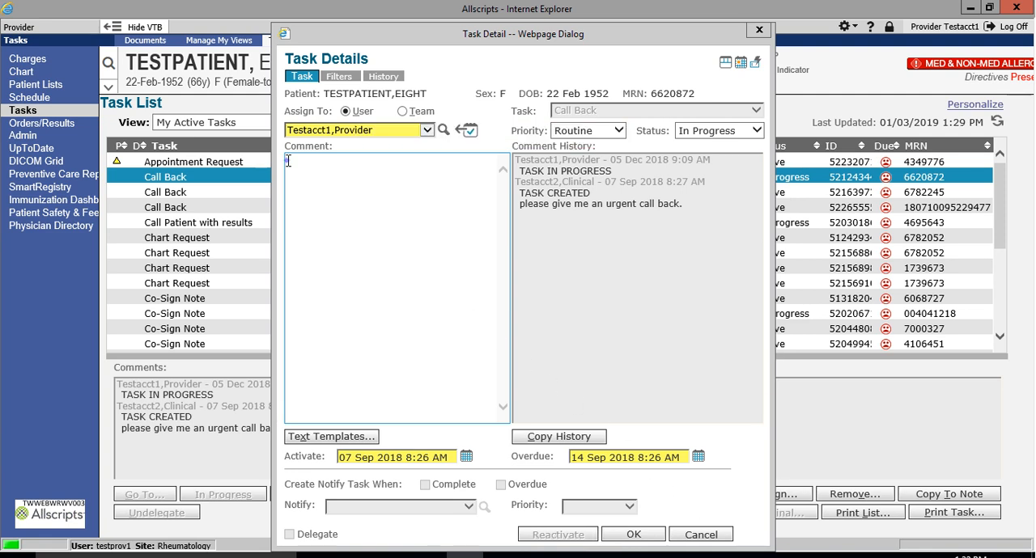
pyautogui.write('Called patient and left')
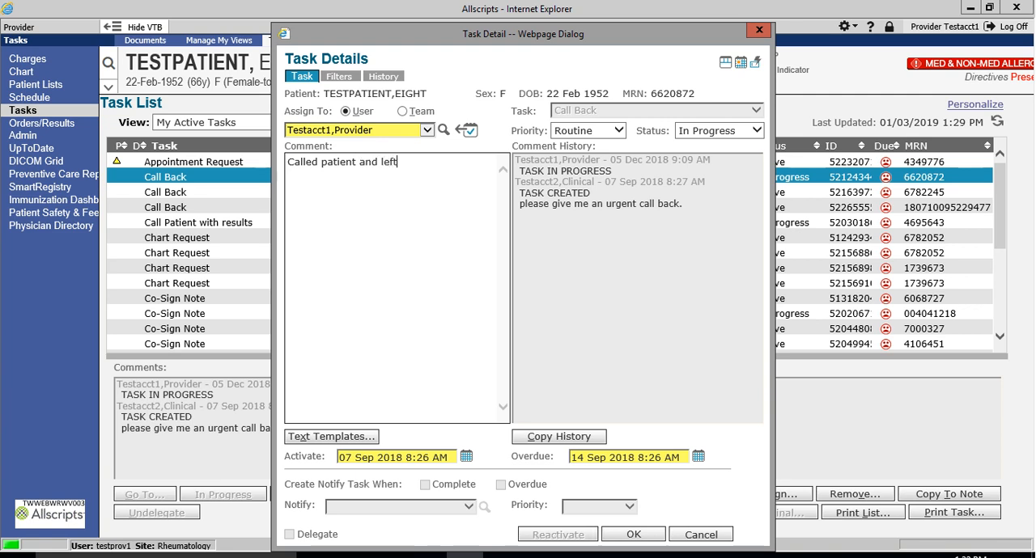
pyautogui.write('voicemail.')
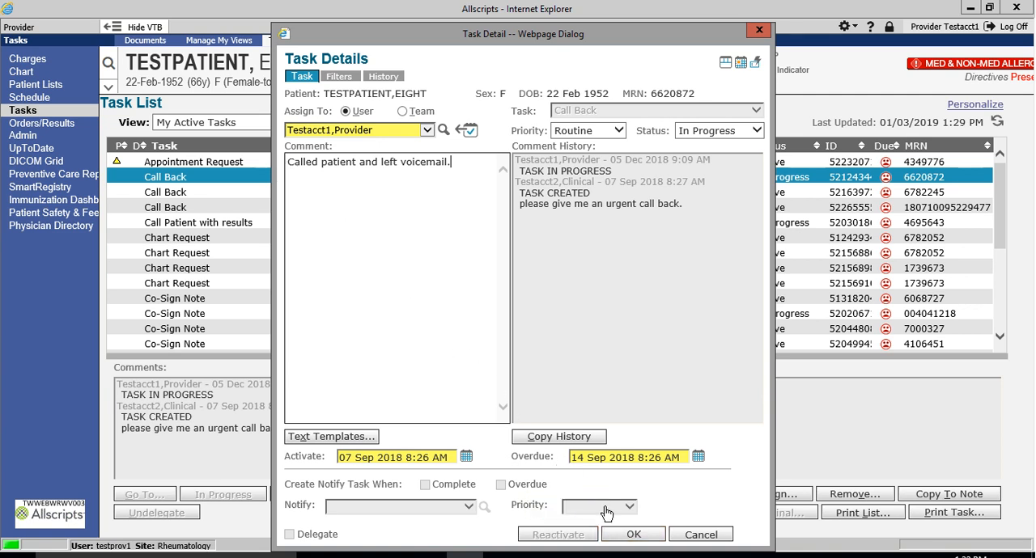
pyautogui.click(633, 534)
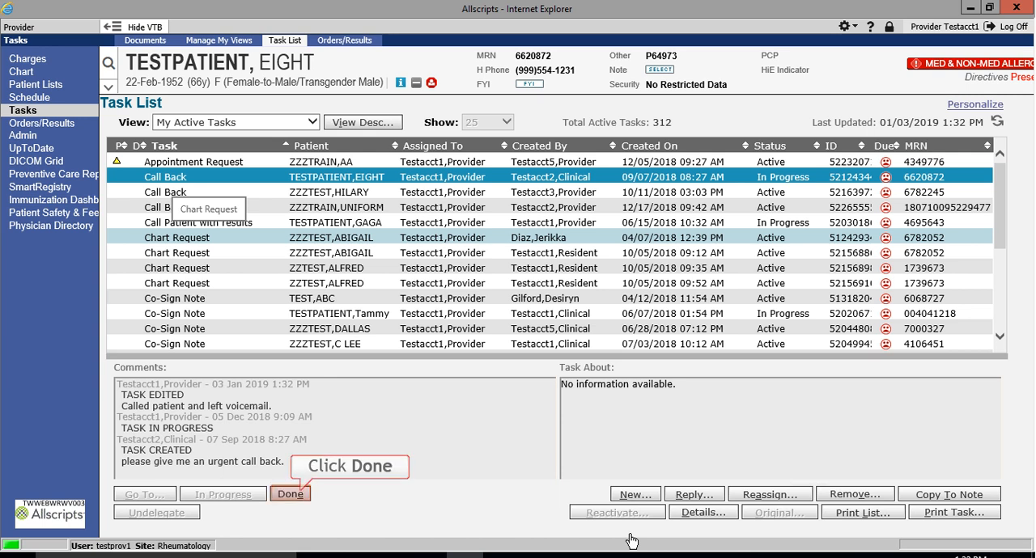
pyautogui.click(290, 493)
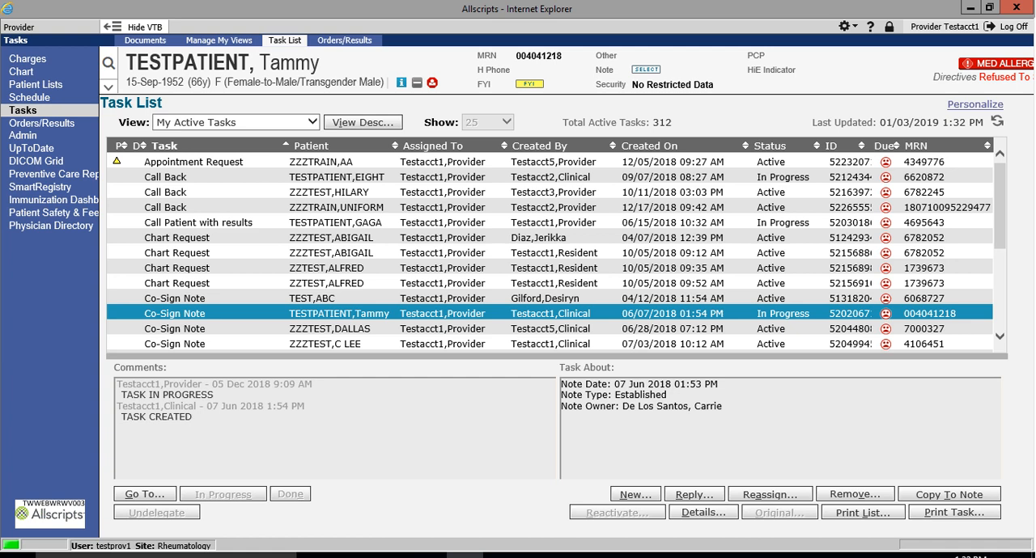
pyautogui.click(166, 176)
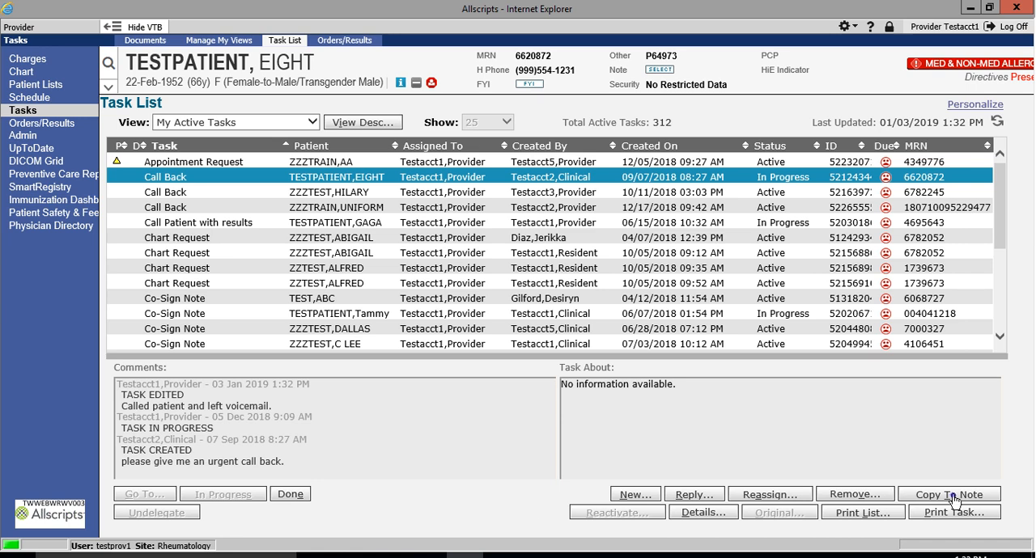
# Copy the Call Back task to a new Telephone Call encounter dated 03 Jan 2019
pyautogui.click(949, 494)
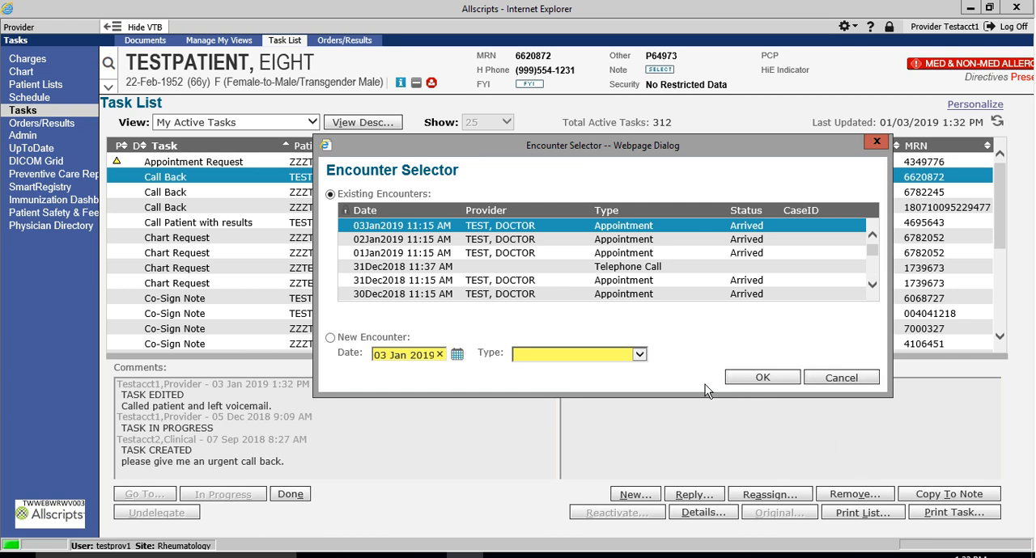
pyautogui.click(640, 353)
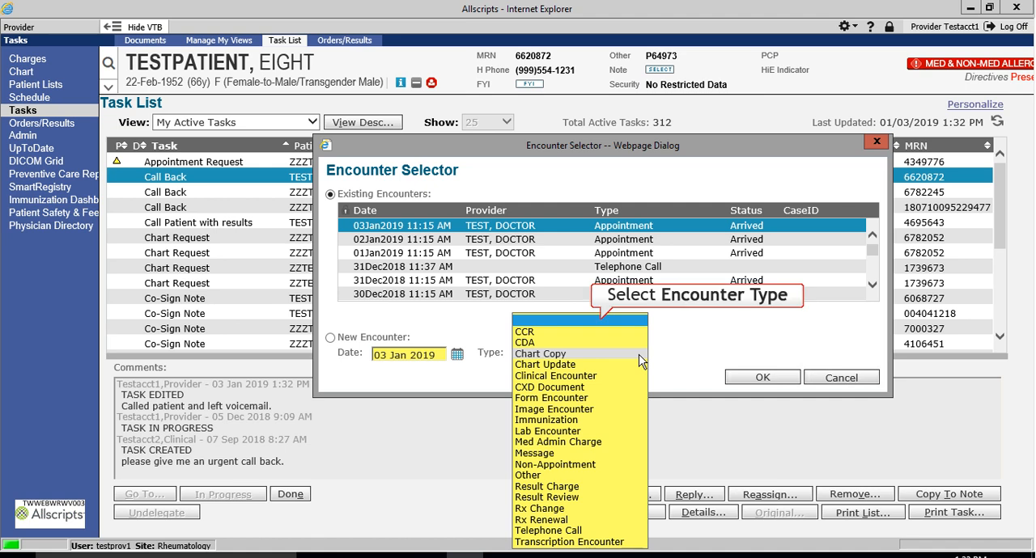
pyautogui.click(547, 530)
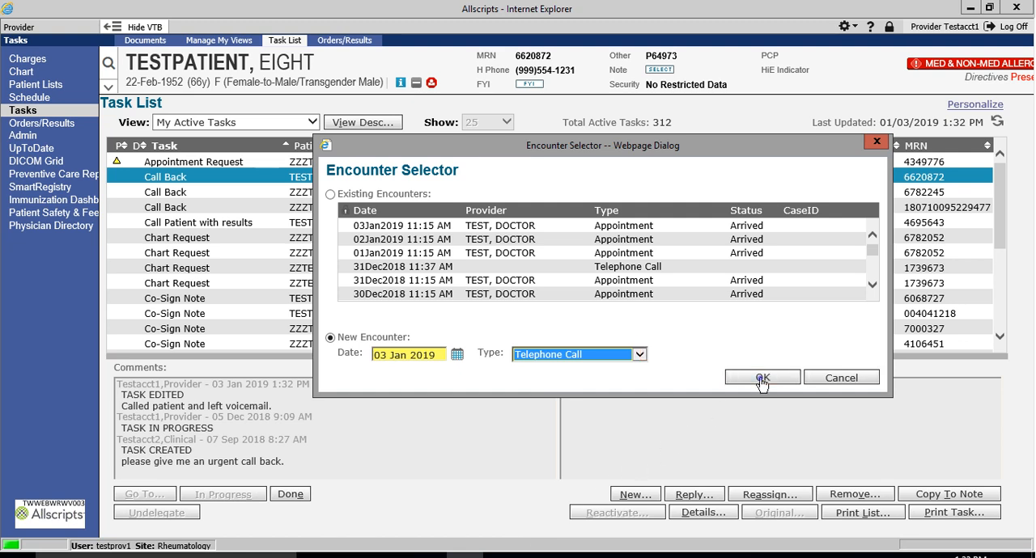
pyautogui.click(761, 378)
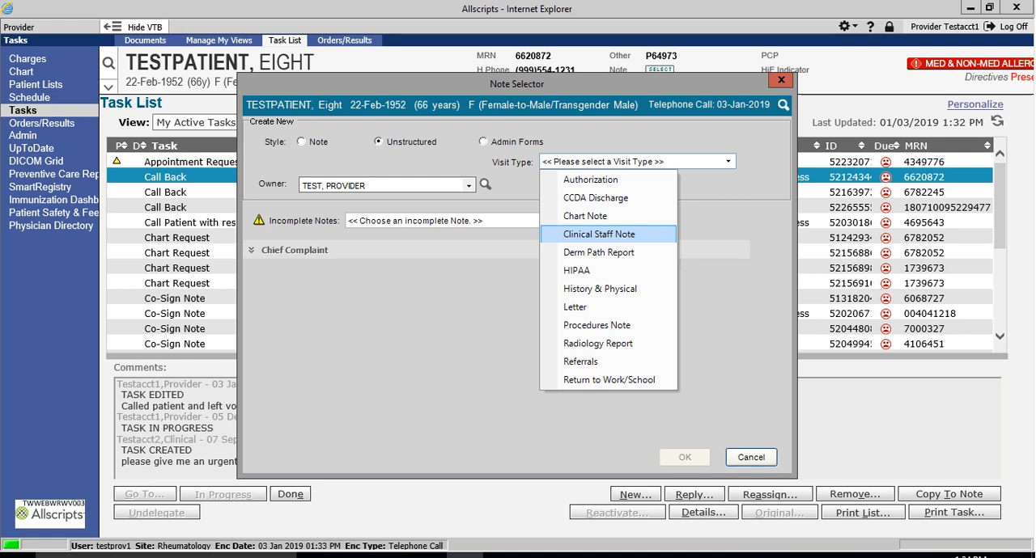
pyautogui.moveTo(587, 216)
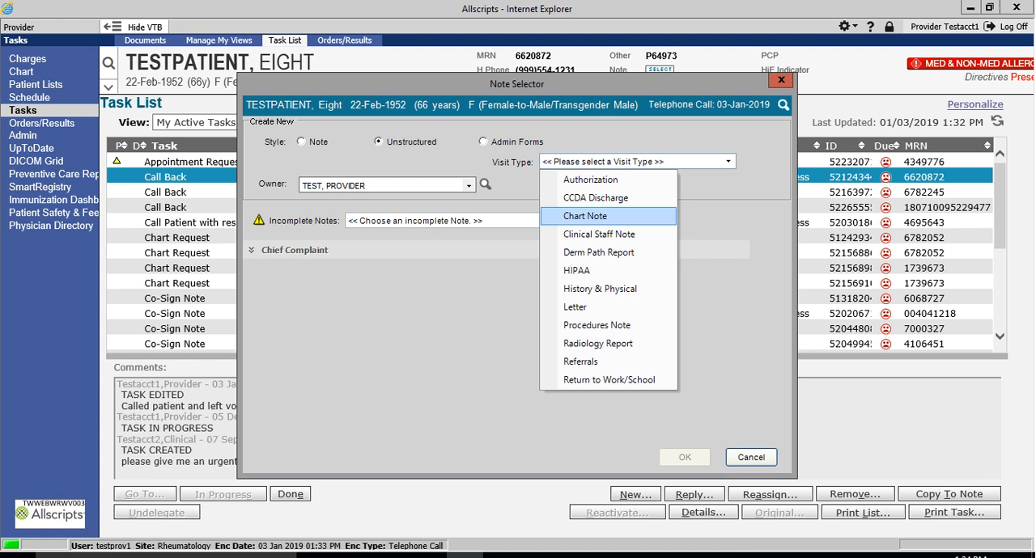
# Create a Chart Note as the visit type for the new encounter
pyautogui.click(607, 215)
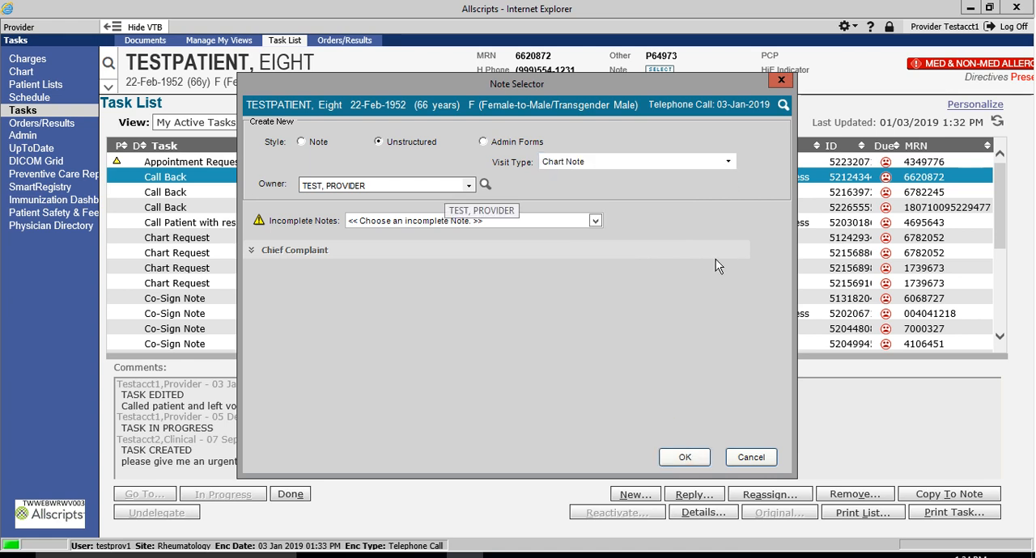
pyautogui.click(684, 457)
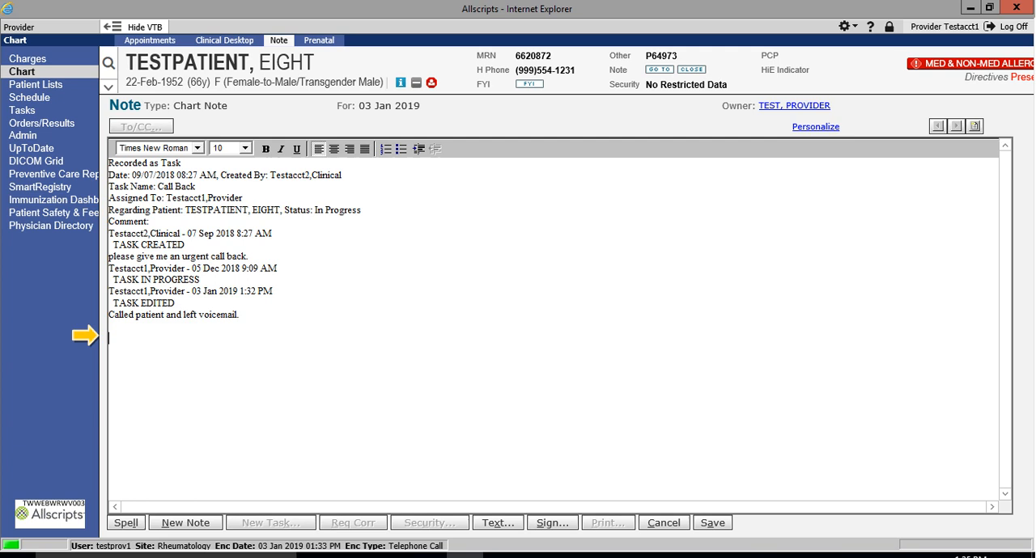
# Type a RESOLUTION paragraph: patient called back, month-end appointment being arranged by Nurse X
pyautogui.write('RESOLUTION')
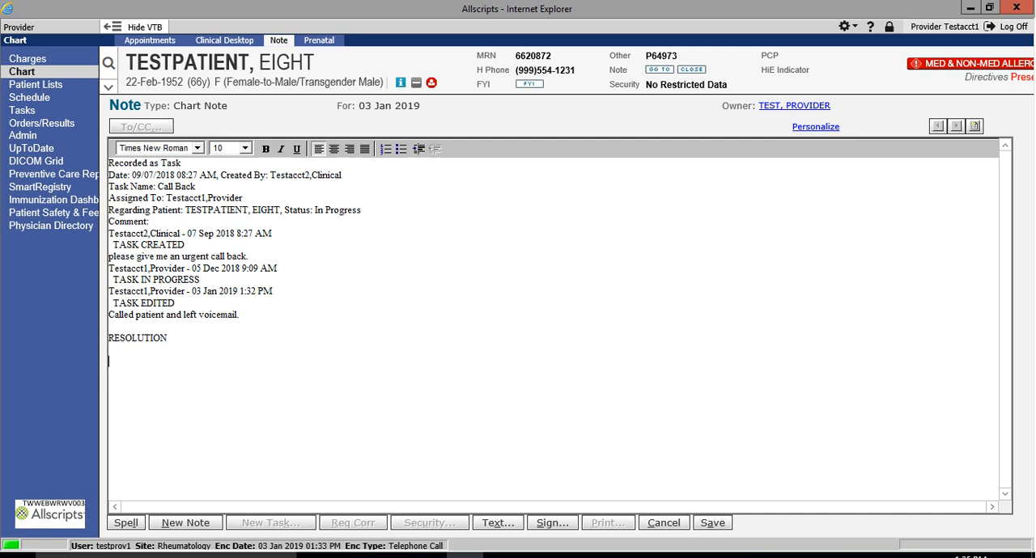
pyautogui.write('Patient calle')
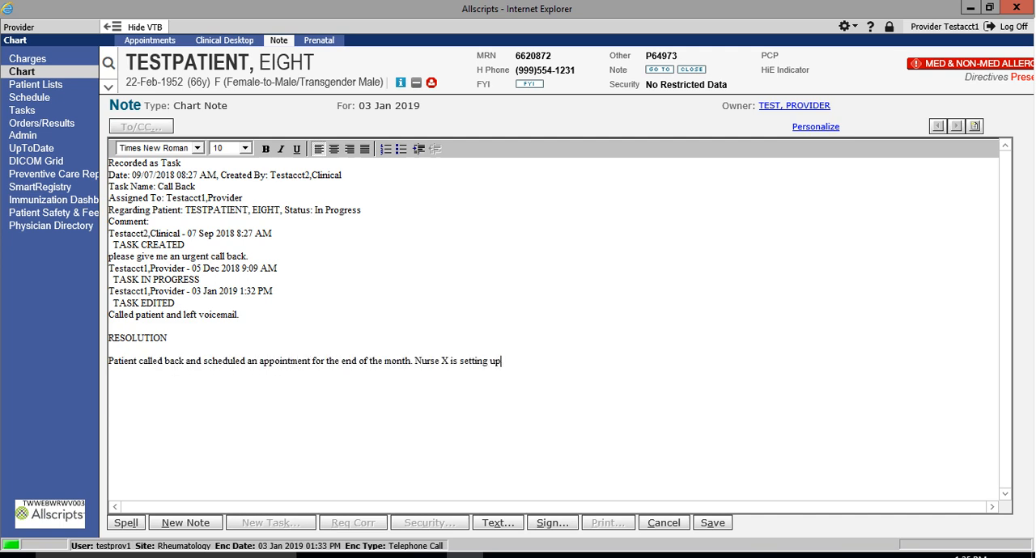
pyautogui.write('the appointment.')
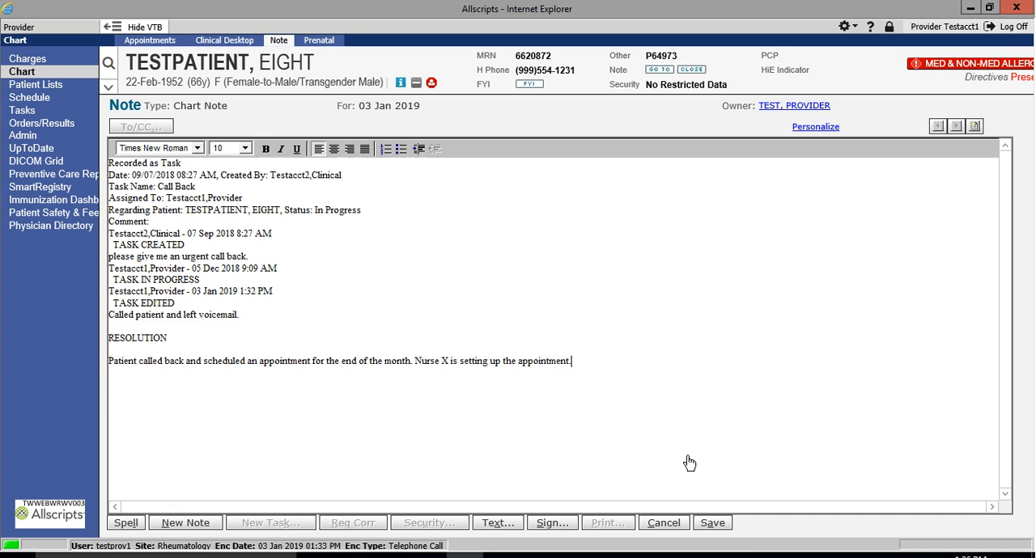
pyautogui.moveTo(639, 488)
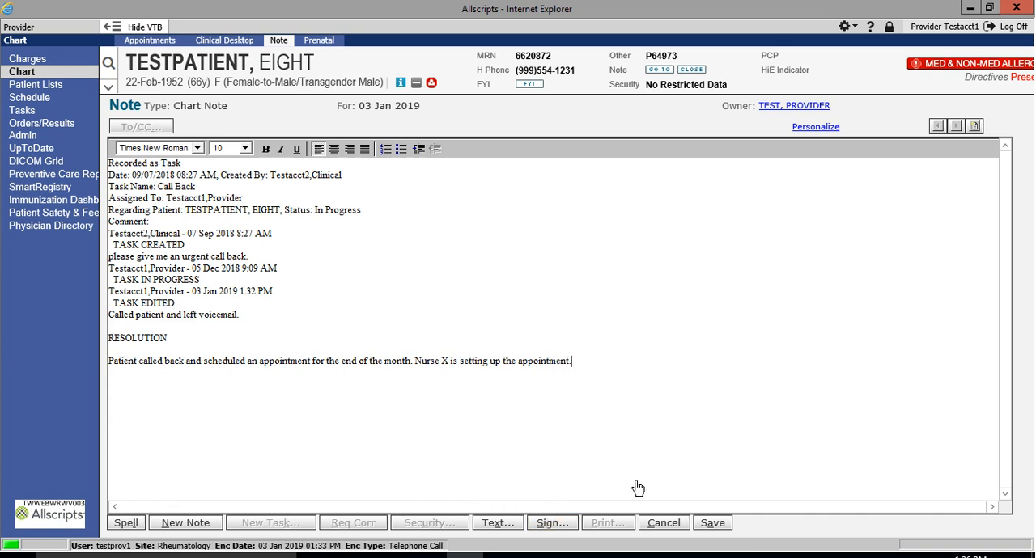
# Begin signing the Chart Note, entering the password and choosing the signature type
pyautogui.click(552, 522)
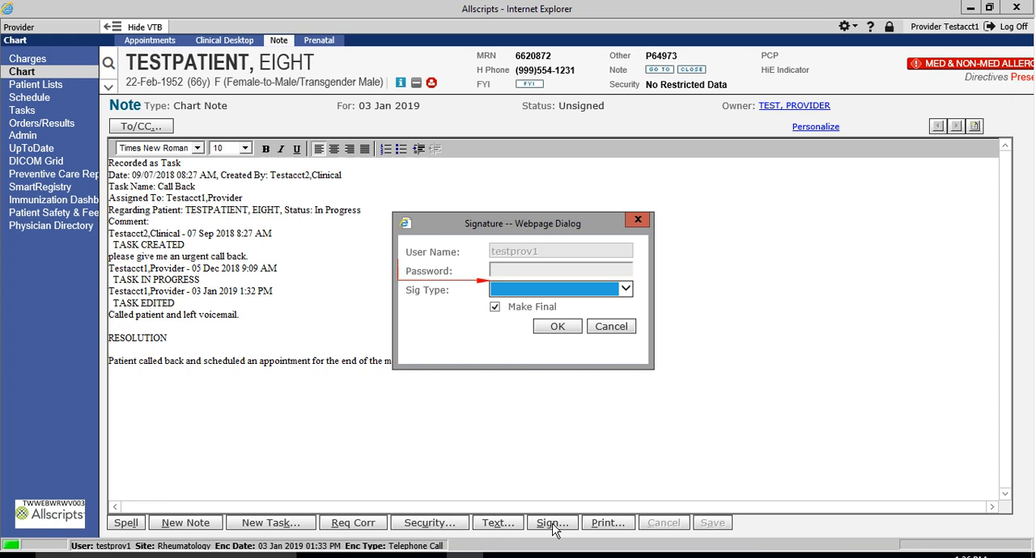
pyautogui.click(560, 269)
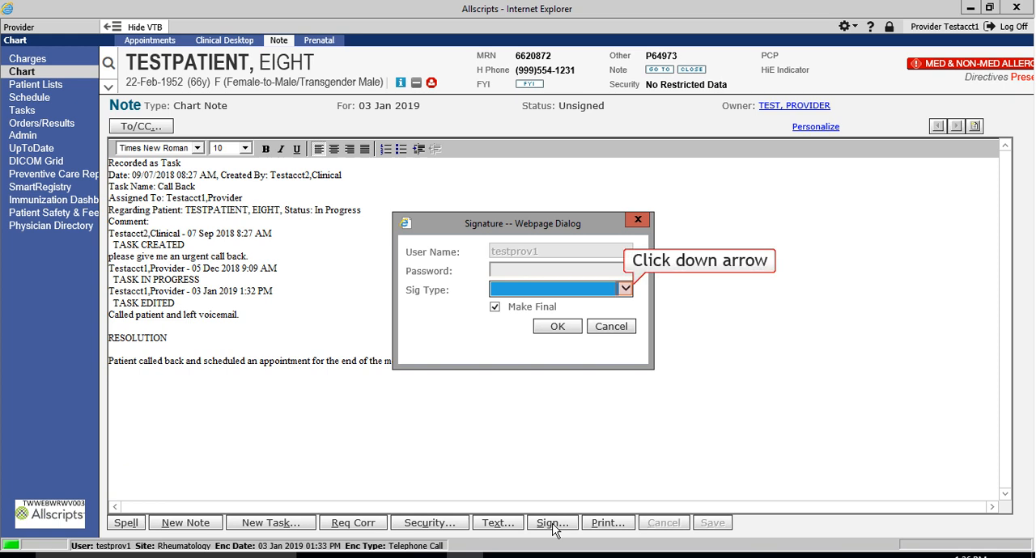
pyautogui.click(625, 289)
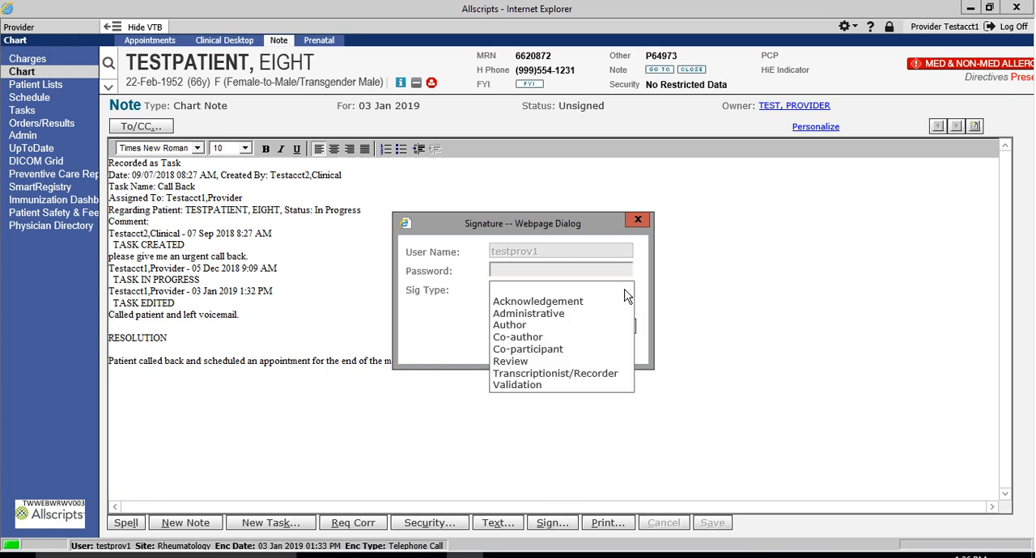
pyautogui.moveTo(552, 317)
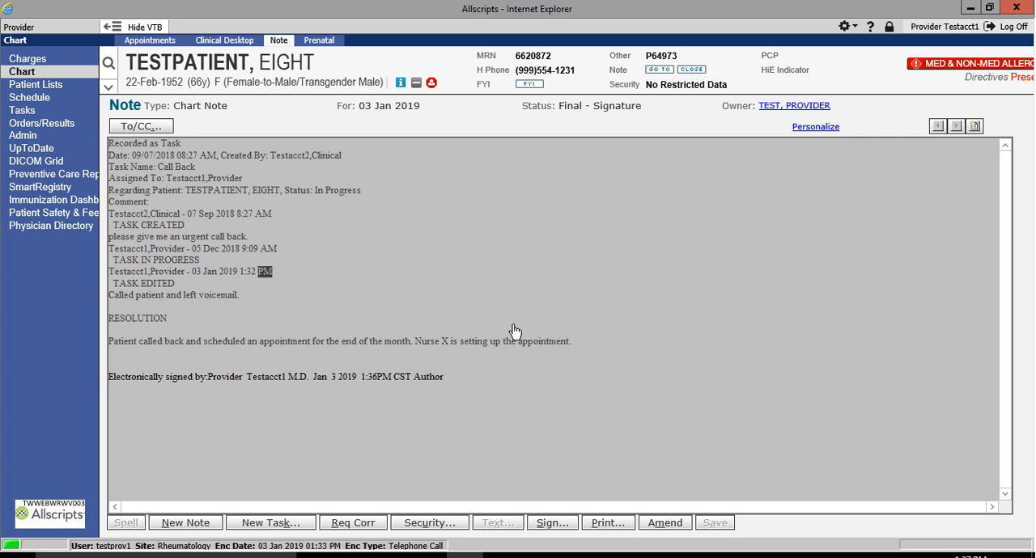
pyautogui.moveTo(665, 521)
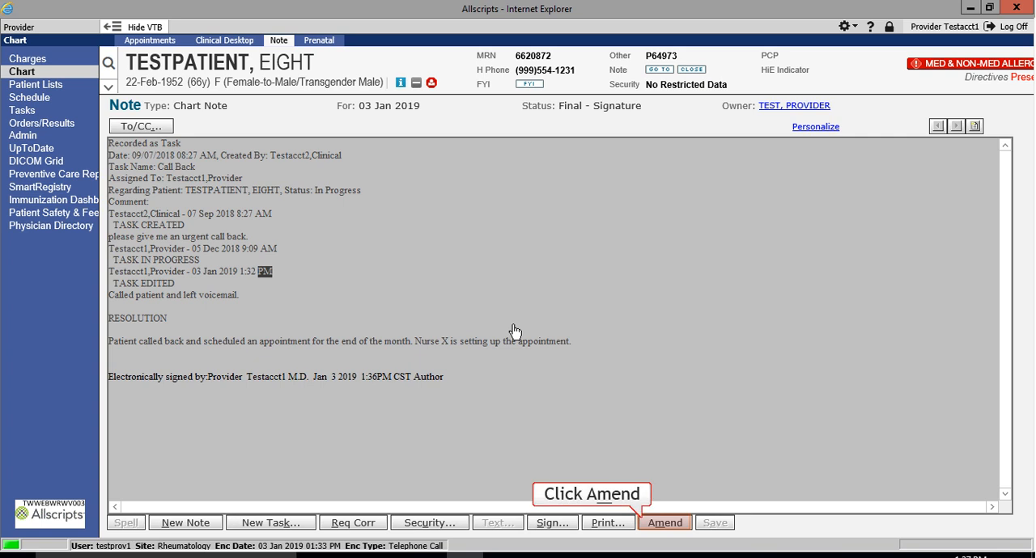
# Close the signed Chart Note and cancel the Note Selector prompt
pyautogui.click(664, 522)
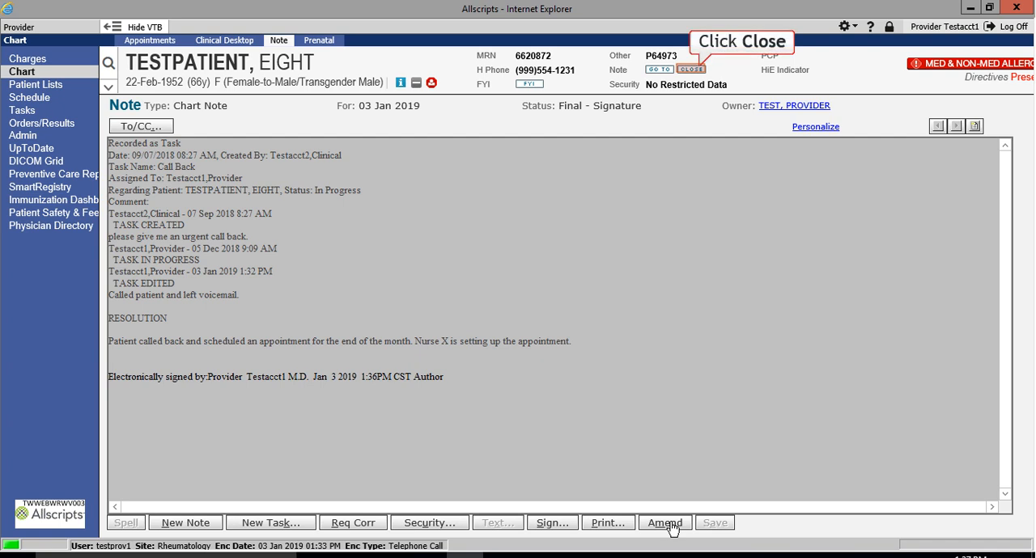
pyautogui.click(185, 522)
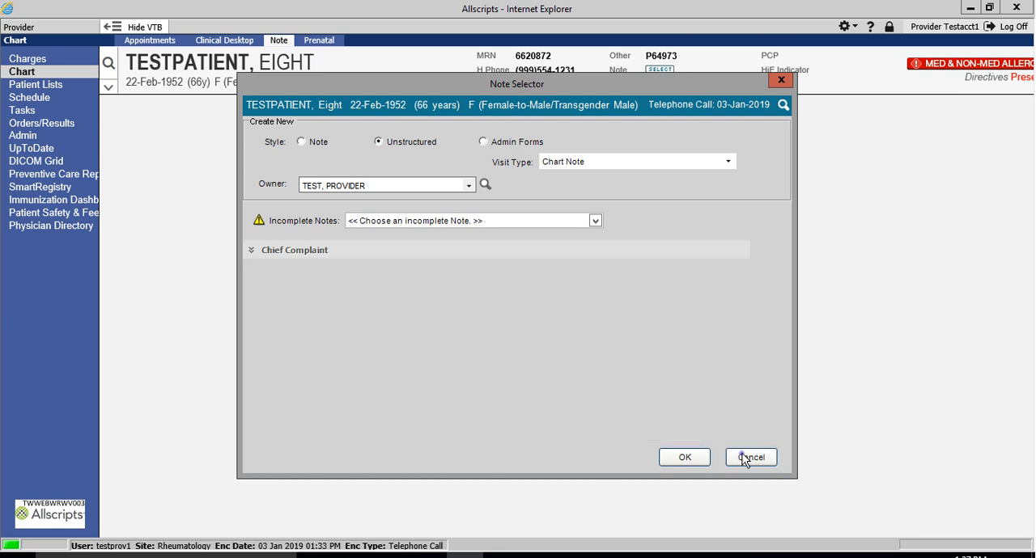
pyautogui.click(750, 458)
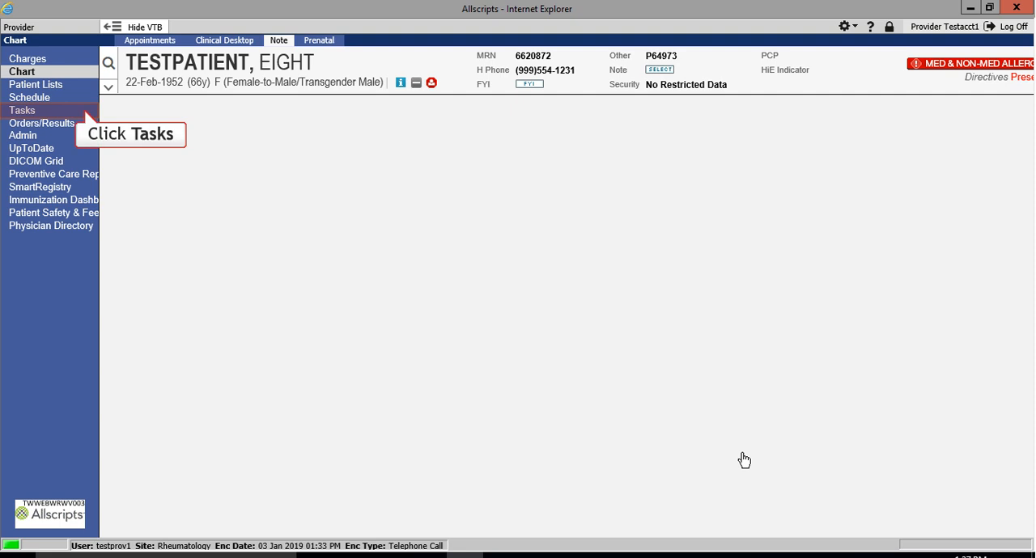
# Show the My Active Tasks list, now 311 tasks without the Call Back task
pyautogui.click(21, 110)
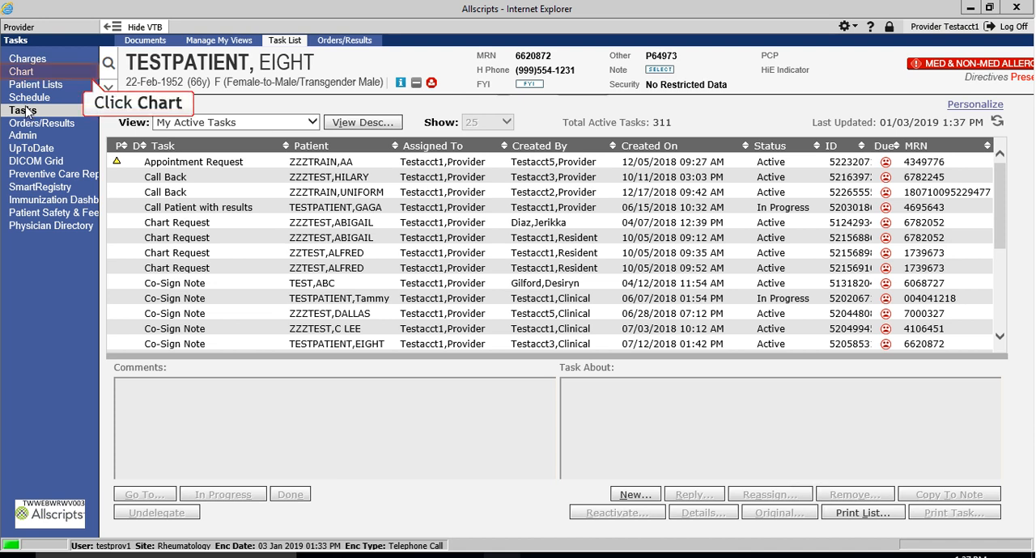
# Open the signed 03 Jan 2019 Chart Note from Clinic Notes in Chart Viewer
pyautogui.click(22, 71)
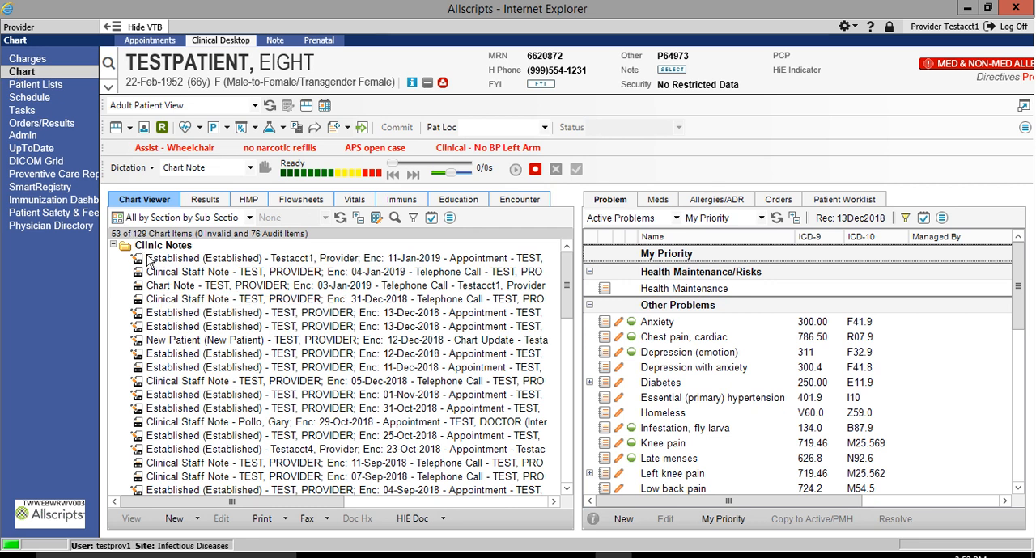
pyautogui.doubleClick(171, 285)
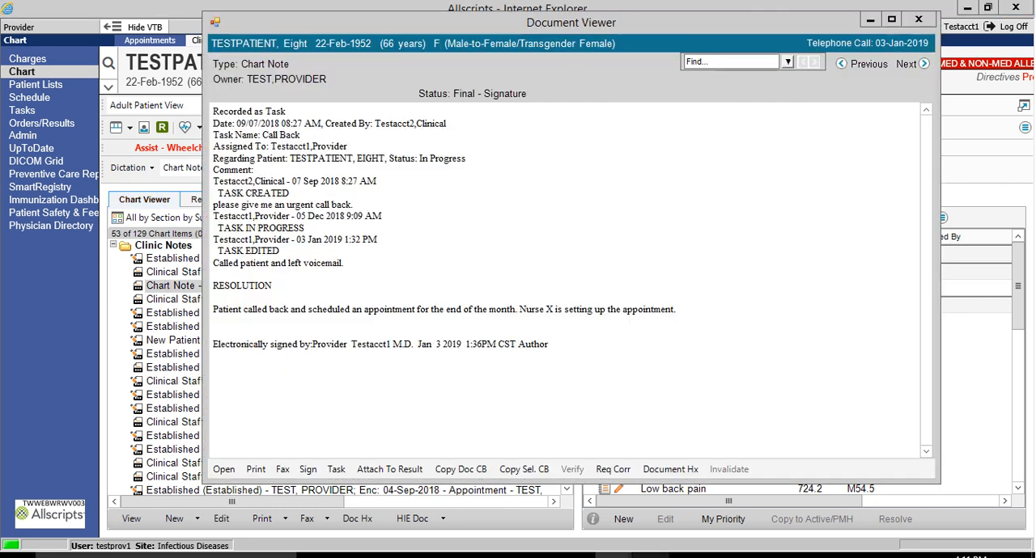